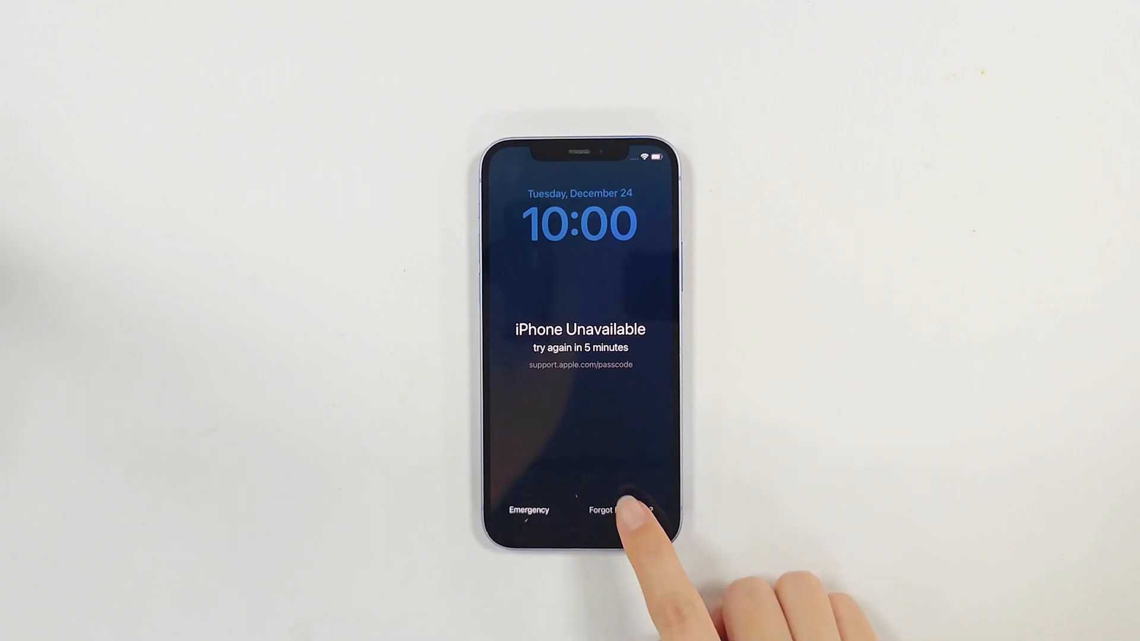
Start iPhone Reset from Forgot Passcode and submit the Apple ID password to erase the phone.
{"action": "left_click", "coordinate": [622, 509]}
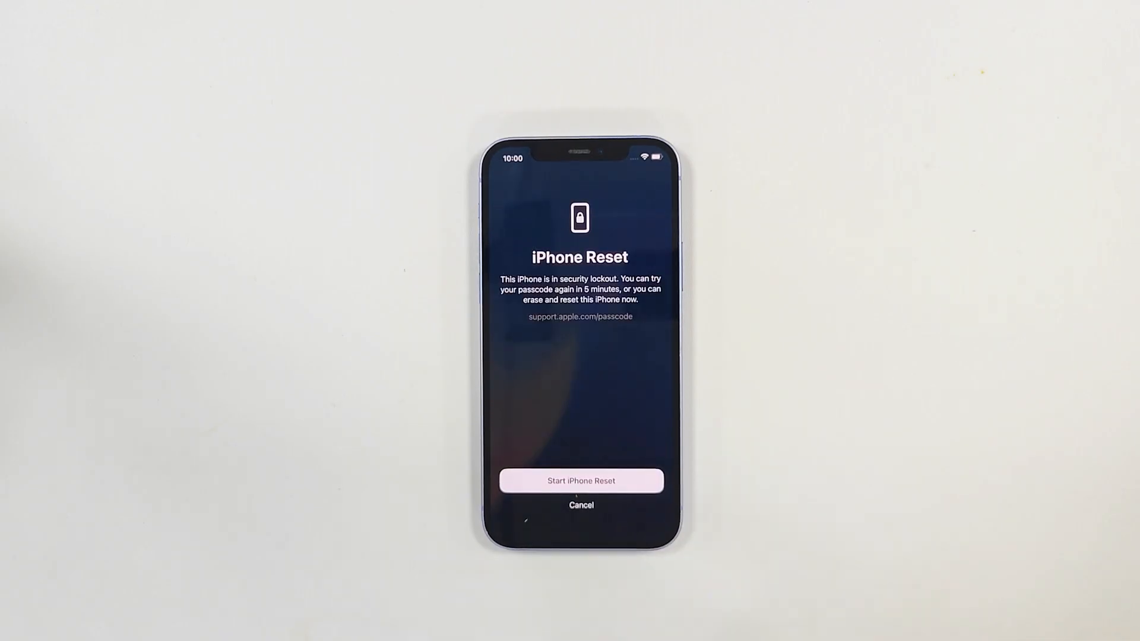
{"action": "left_click", "coordinate": [582, 479]}
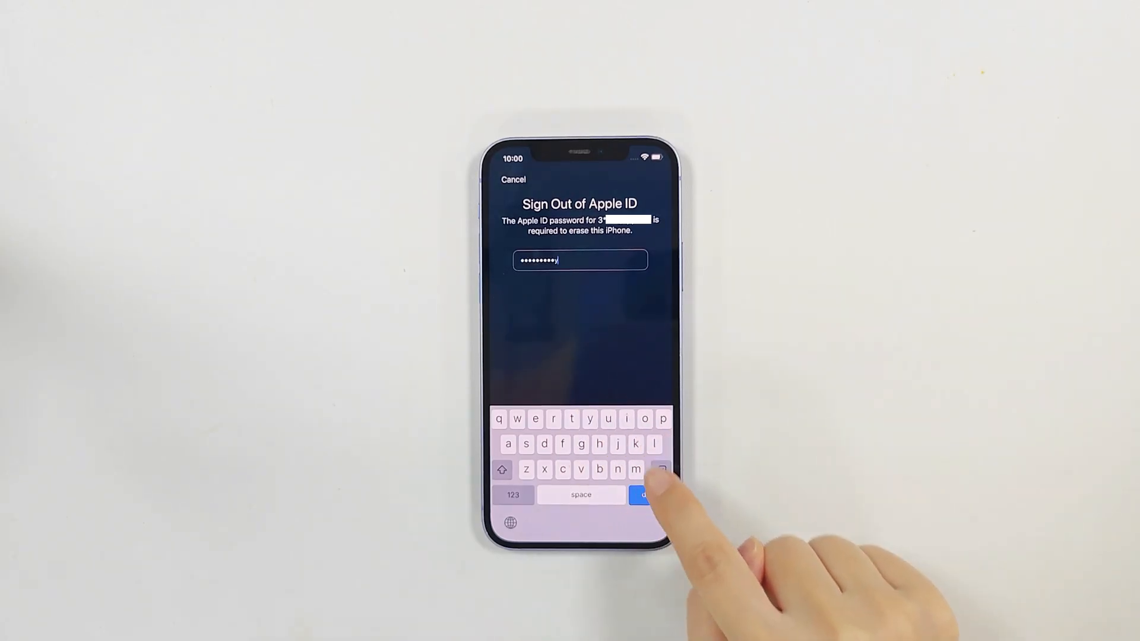
{"action": "left_click", "coordinate": [647, 493]}
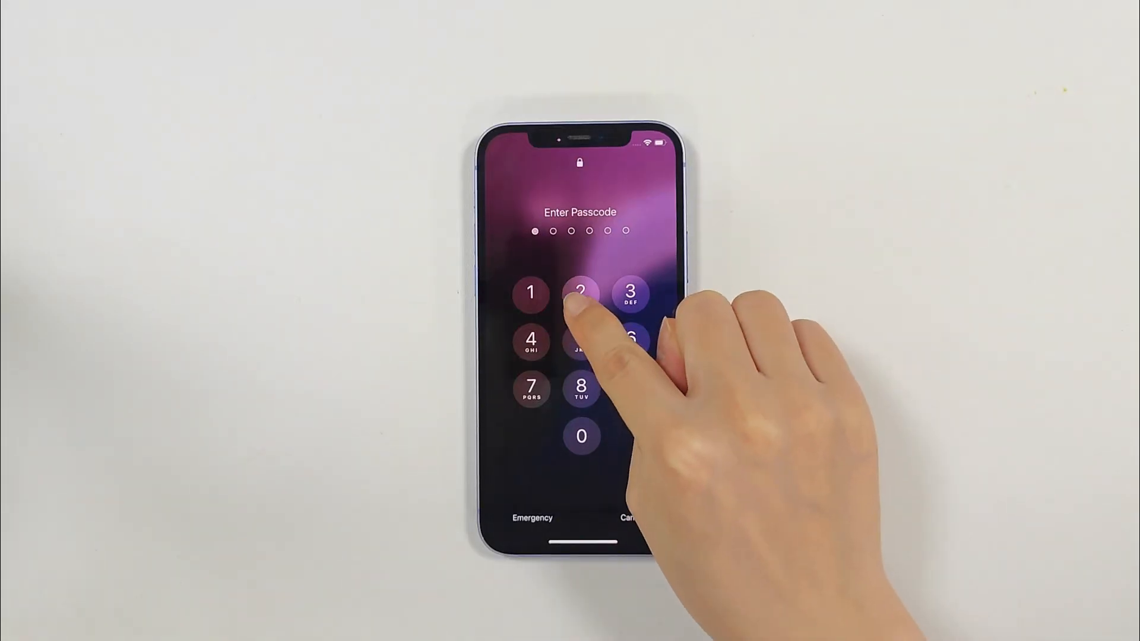
Enter a passcode digit, go to Forgot Passcode and choose Enter Previous Passcode.
{"action": "left_click", "coordinate": [579, 295]}
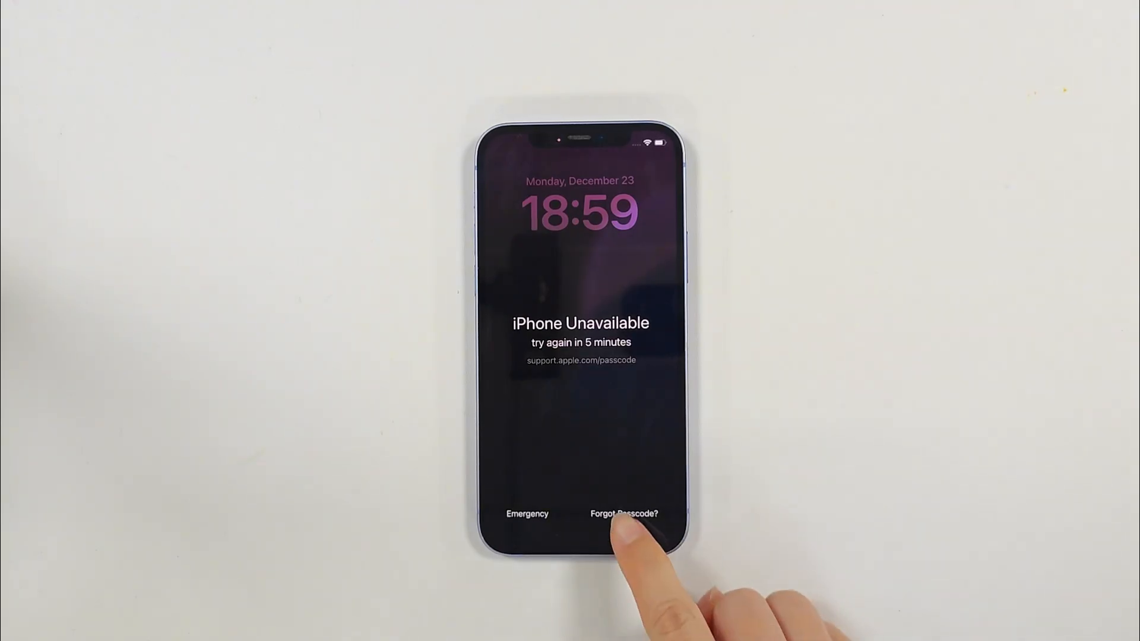
{"action": "left_click", "coordinate": [620, 514]}
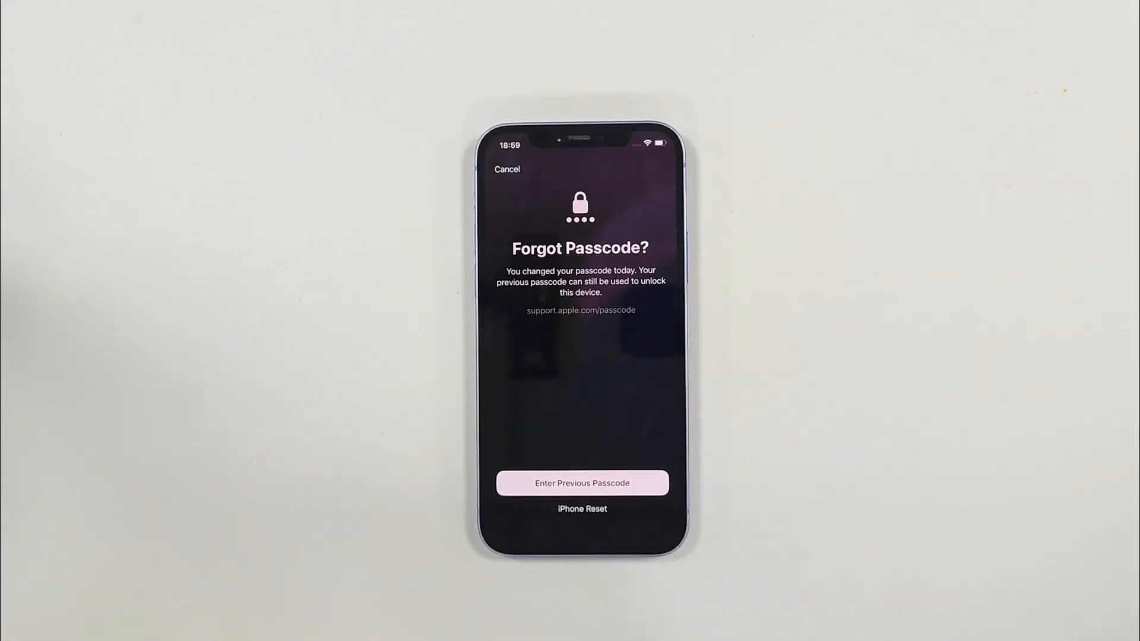
{"action": "left_click", "coordinate": [582, 482]}
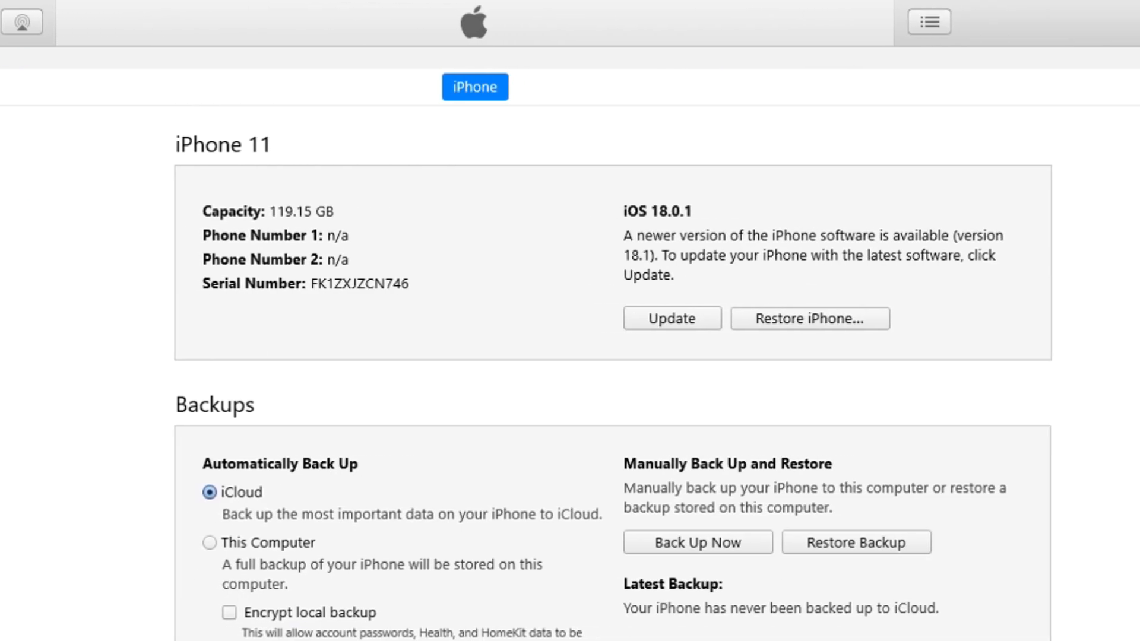
{"action": "mouse_move", "coordinate": [1111, 384]}
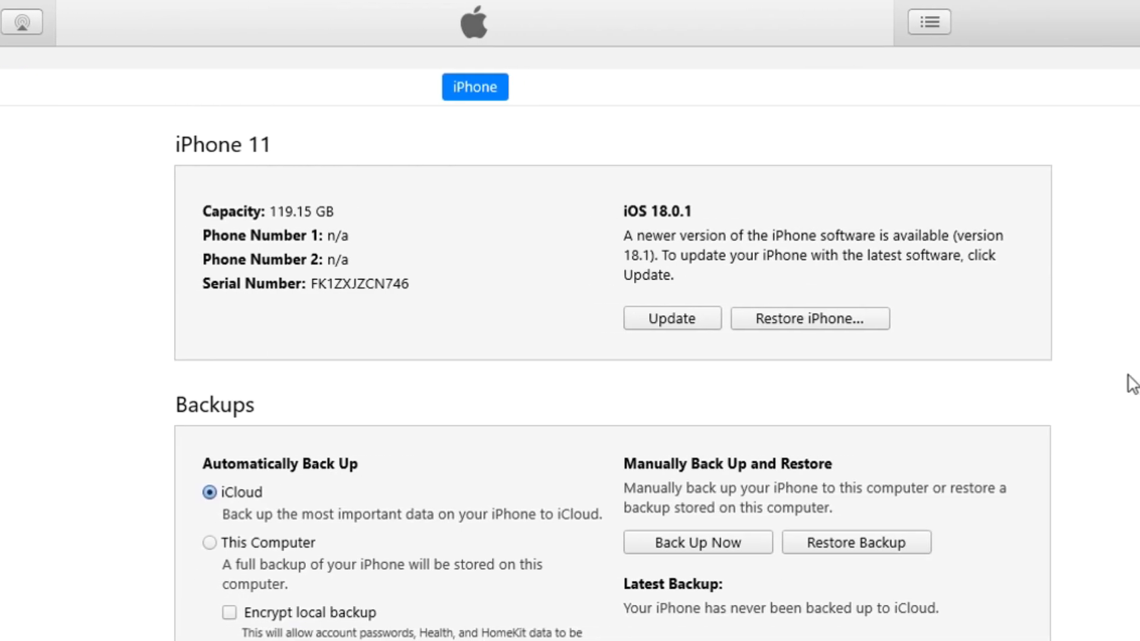
Check the software download progress, request Restore iPhone for the iPhone 11 and choose Back Up first.
{"action": "left_click", "coordinate": [671, 318]}
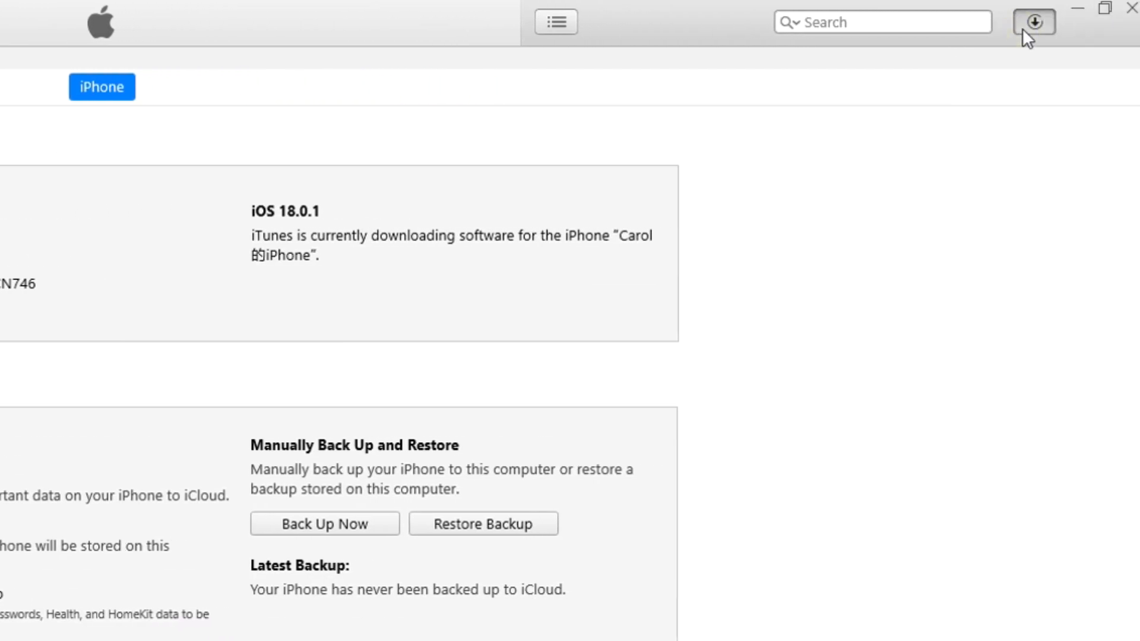
{"action": "left_click", "coordinate": [1035, 22]}
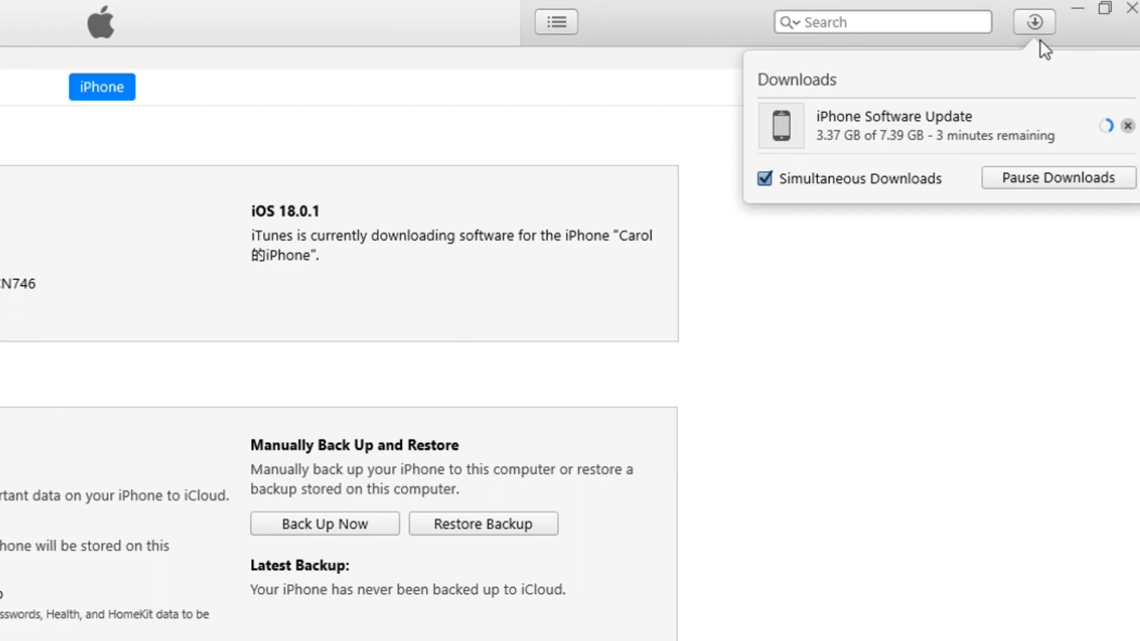
{"action": "mouse_move", "coordinate": [902, 260]}
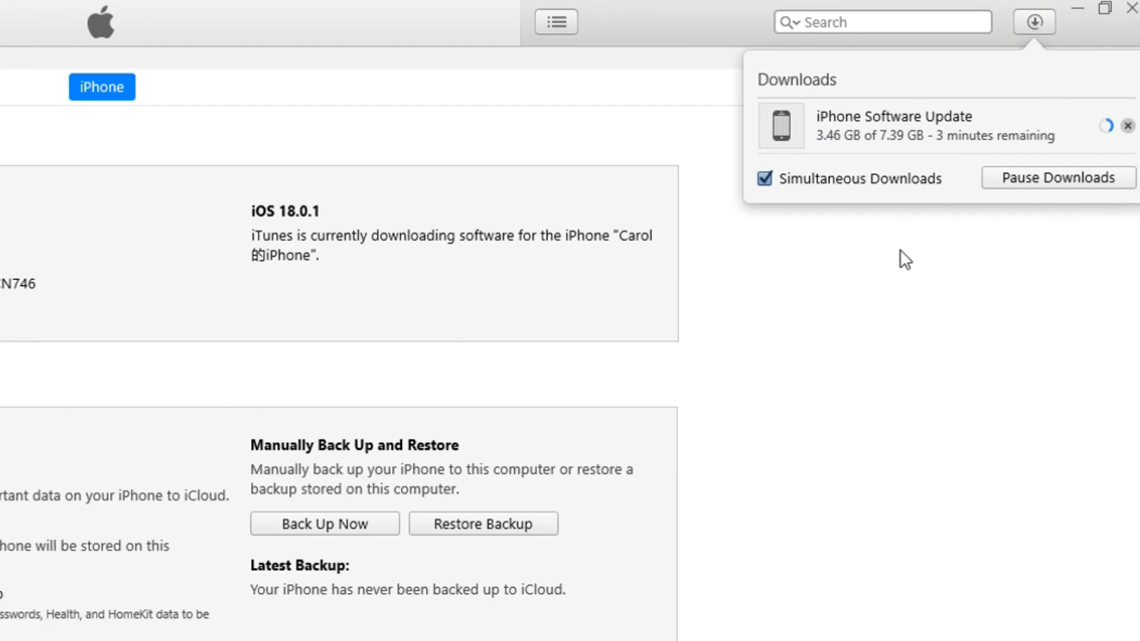
{"action": "mouse_move", "coordinate": [696, 458]}
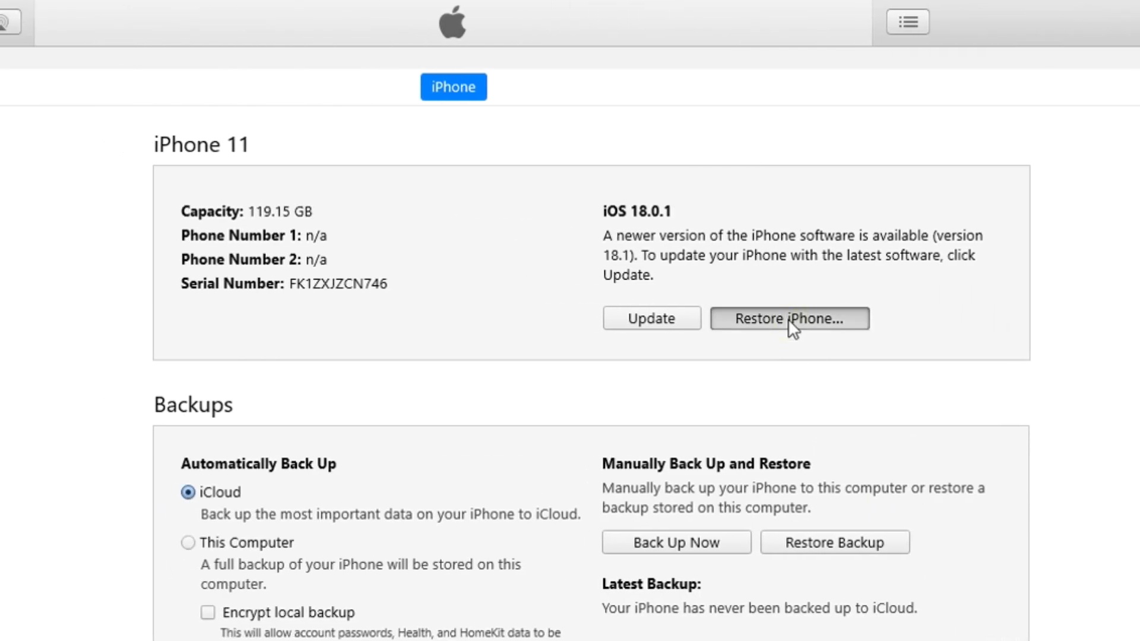
{"action": "left_click", "coordinate": [787, 319]}
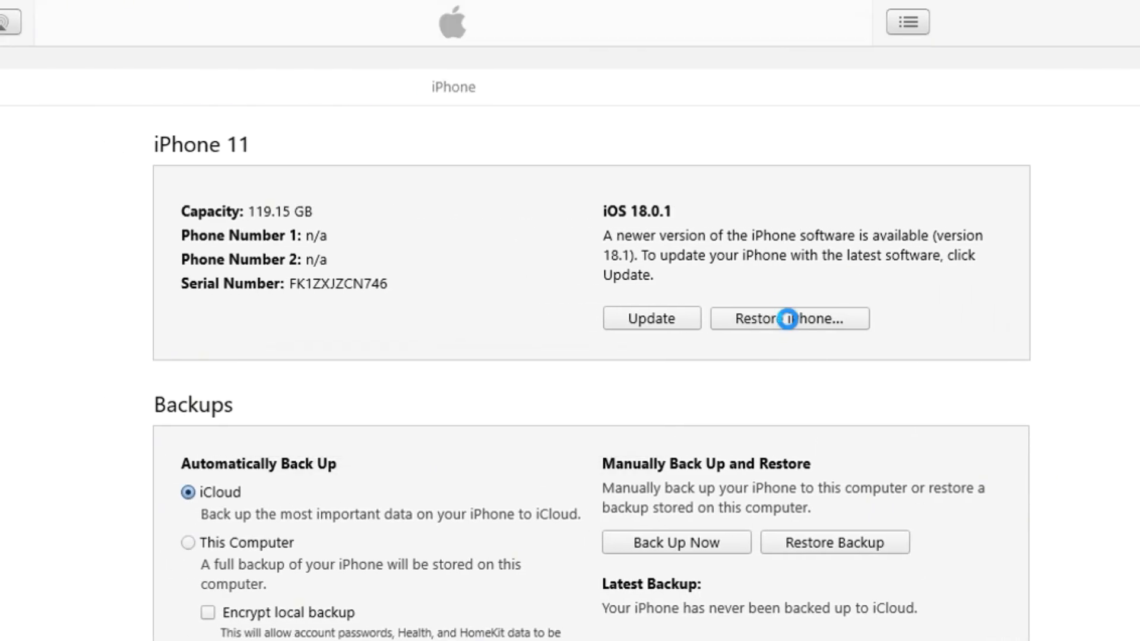
{"action": "left_click", "coordinate": [788, 318]}
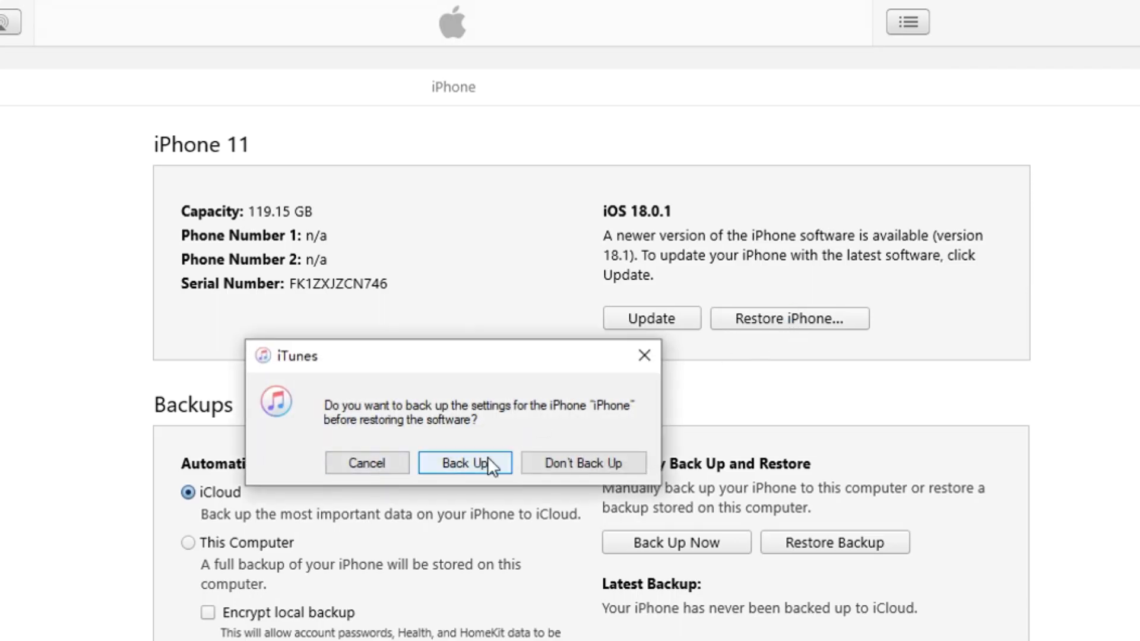
{"action": "left_click", "coordinate": [464, 463]}
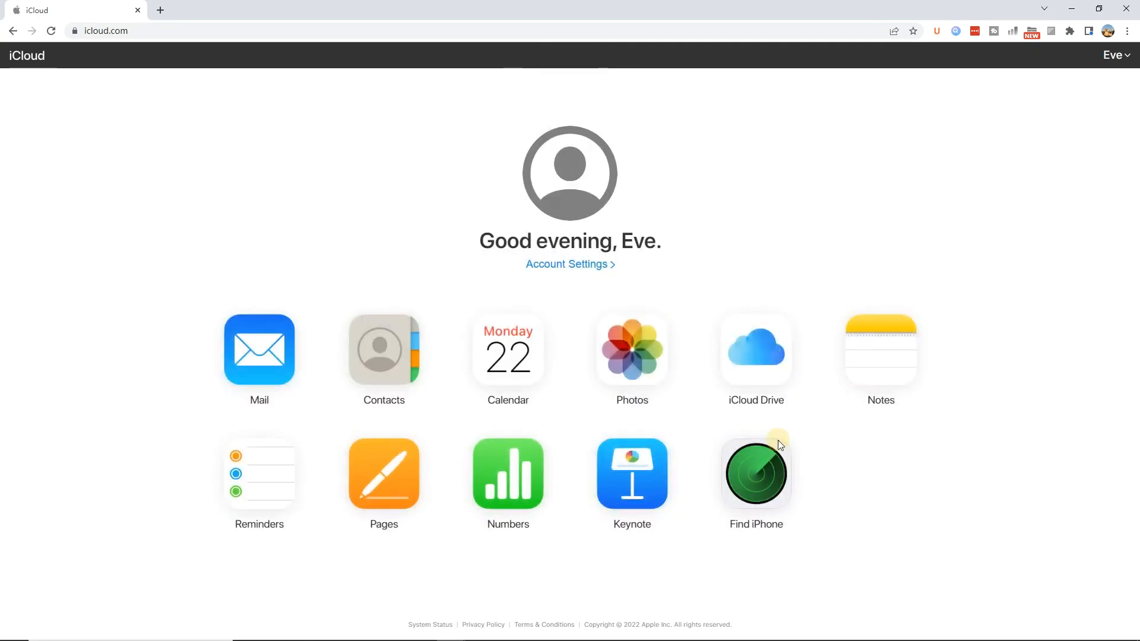
In Find iPhone, select the iPhone from All Devices and request Erase iPhone.
{"action": "left_click", "coordinate": [755, 474]}
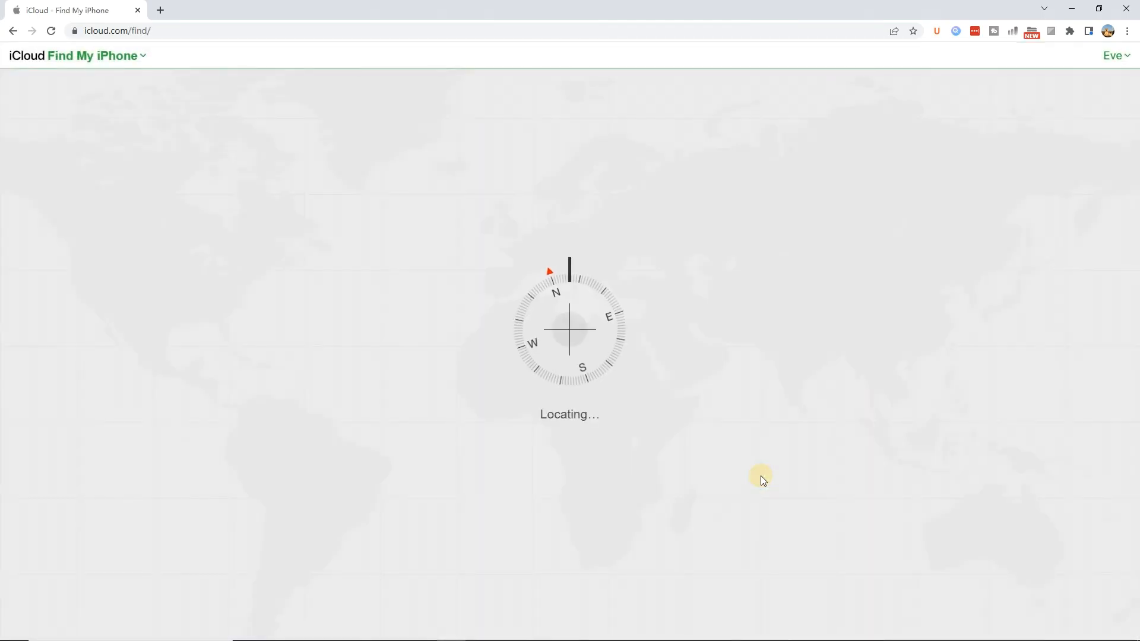
{"action": "left_click", "coordinate": [573, 54]}
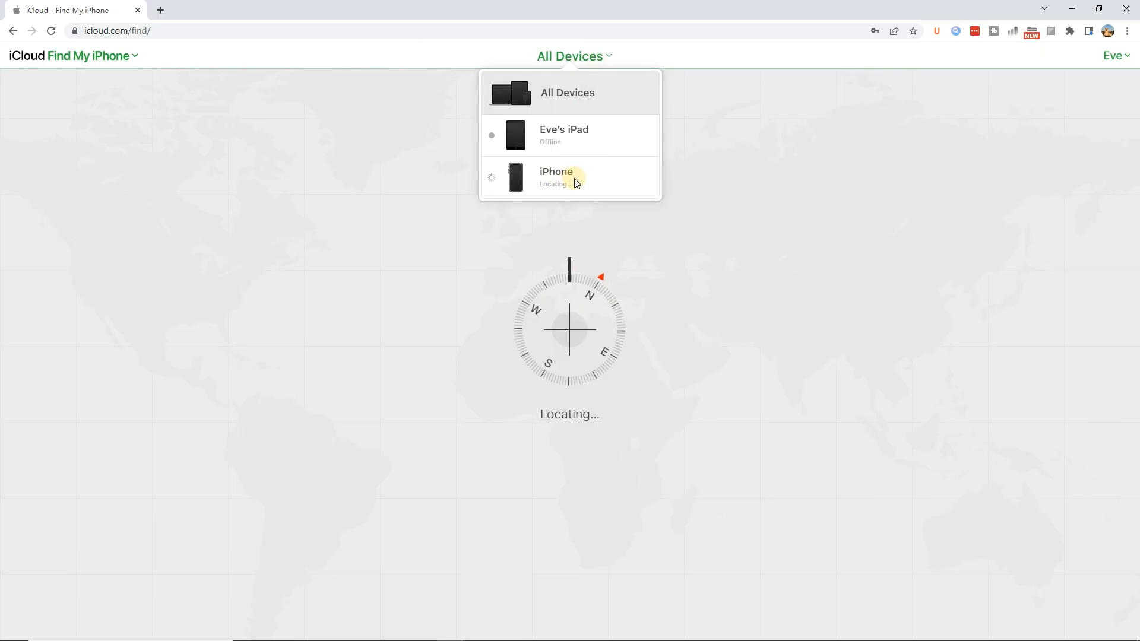
{"action": "left_click", "coordinate": [557, 177]}
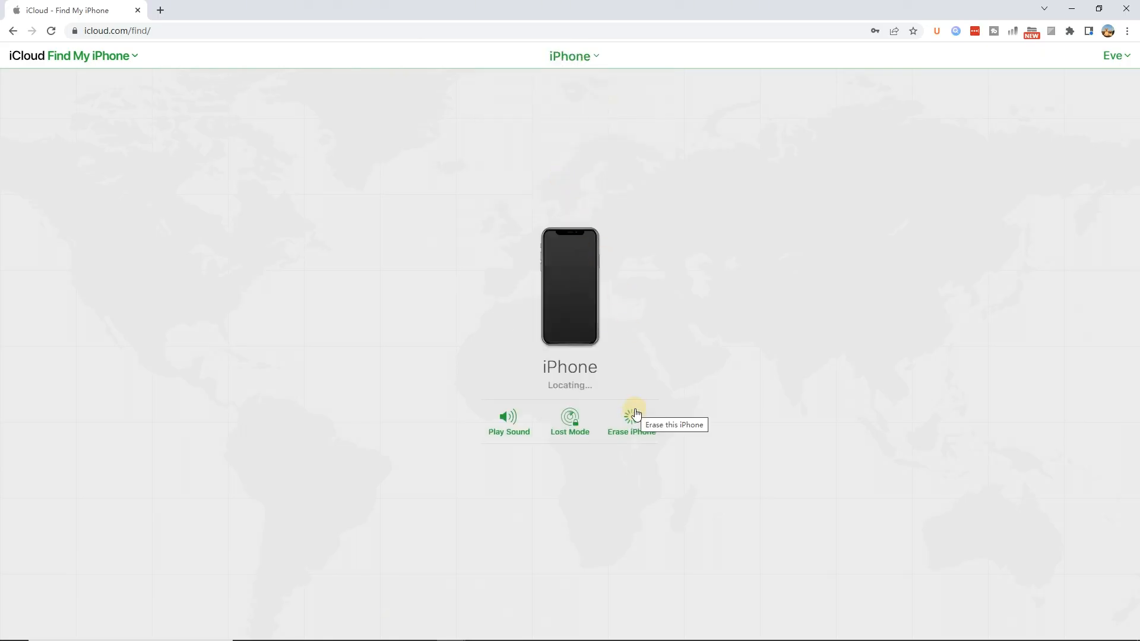
{"action": "left_click", "coordinate": [631, 418]}
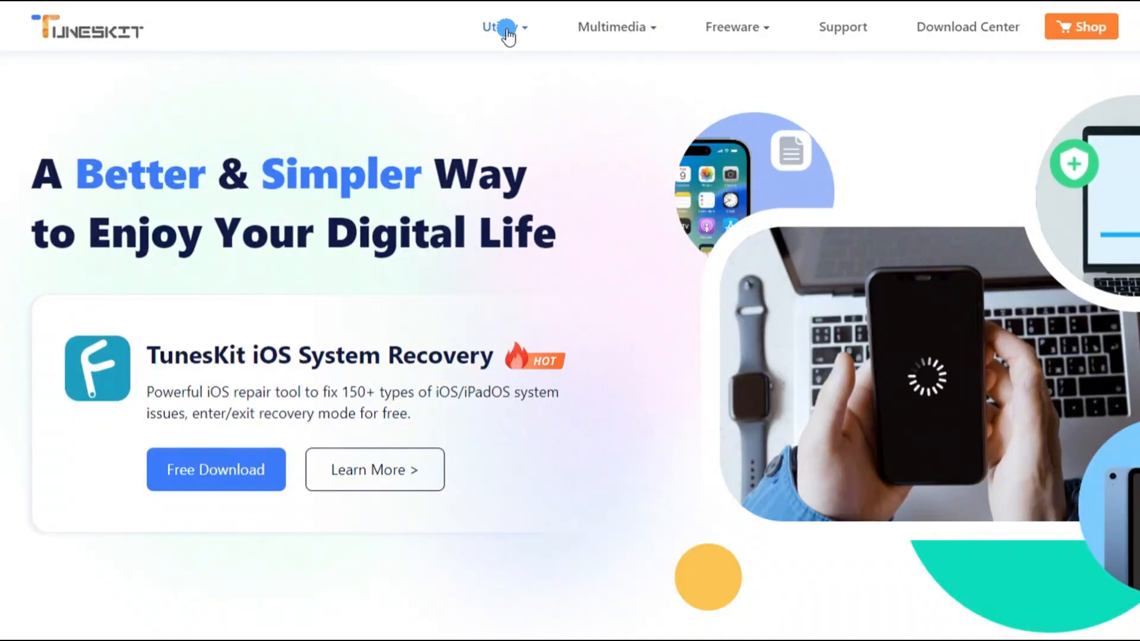
Choose iPhone Unlocker from the Utility products on tuneskit.com.
{"action": "left_click", "coordinate": [503, 27]}
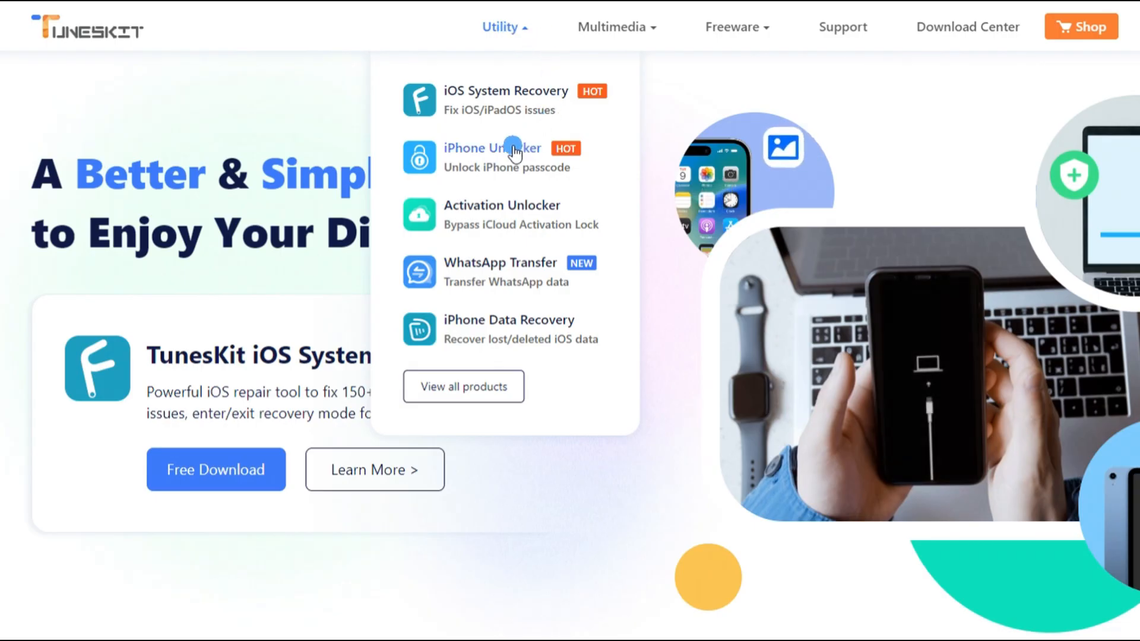
{"action": "left_click", "coordinate": [491, 147]}
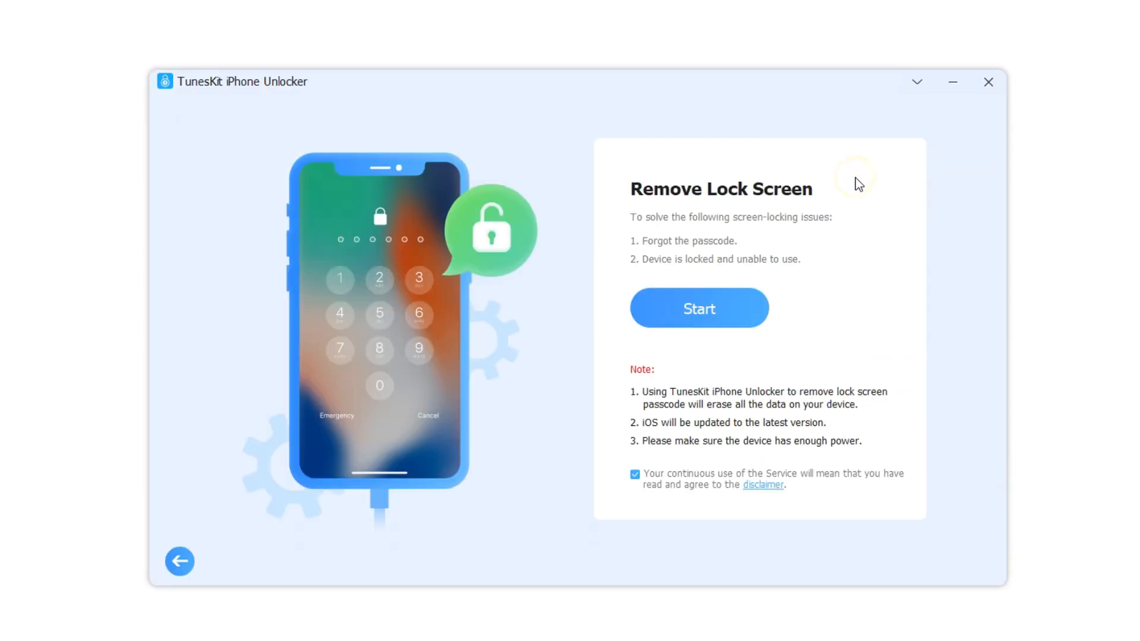
Start Remove Lock Screen and continue past the Recovery Mode steps.
{"action": "left_click", "coordinate": [699, 308]}
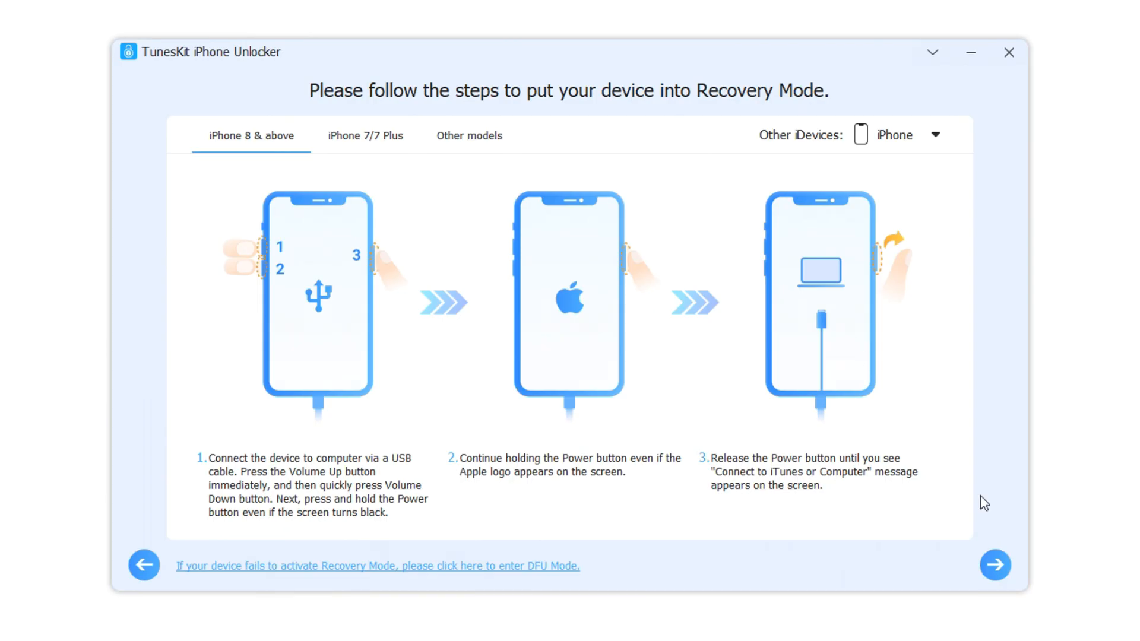
{"action": "left_click", "coordinate": [994, 565]}
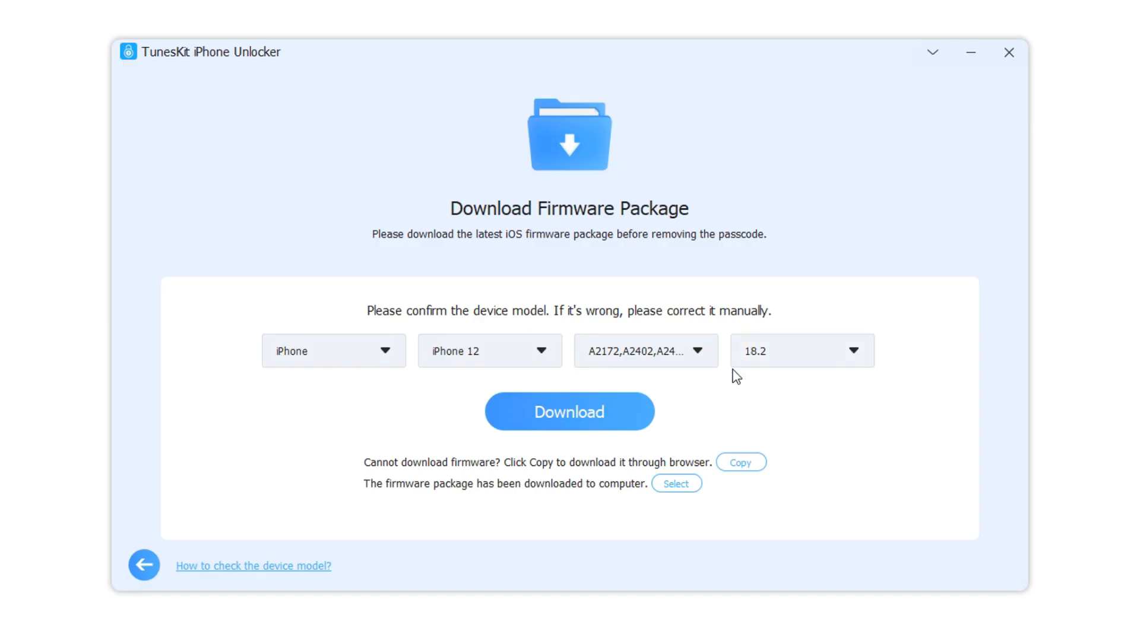
{"action": "mouse_move", "coordinate": [597, 413]}
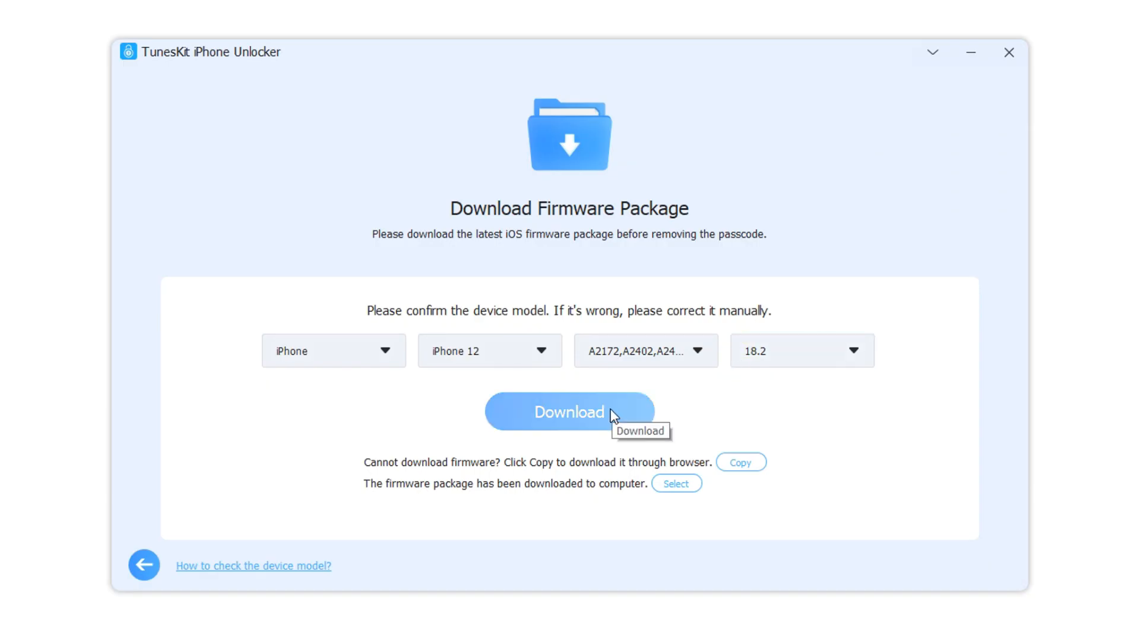
Download the 18.2 firmware for iPhone 12, start Unlock and confirm erasing data.
{"action": "left_click", "coordinate": [569, 411]}
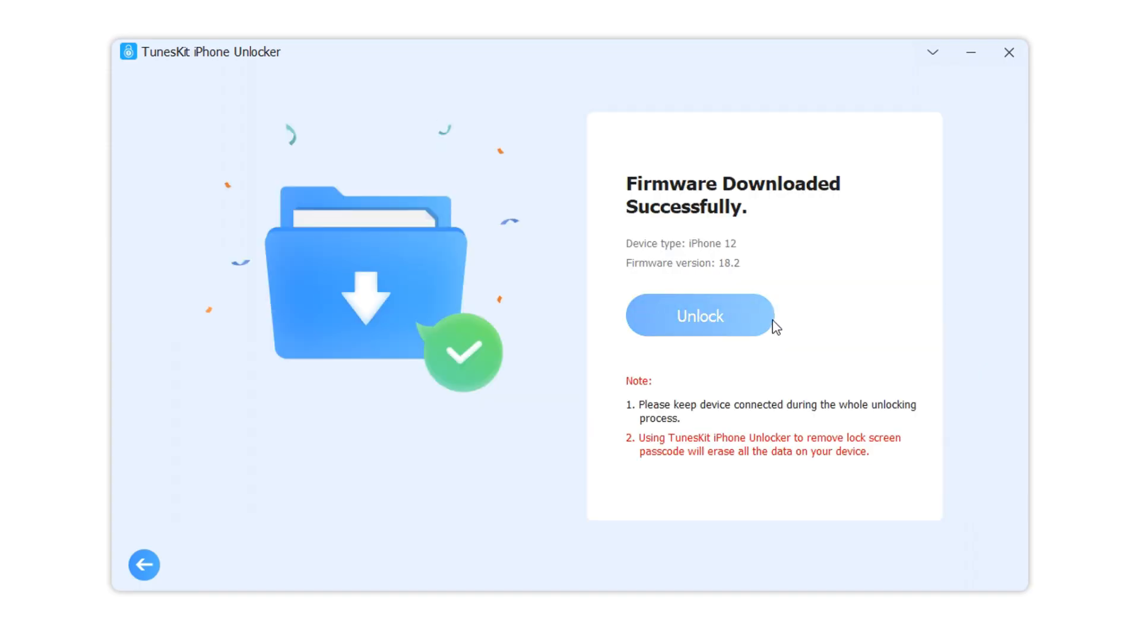
{"action": "left_click", "coordinate": [701, 315]}
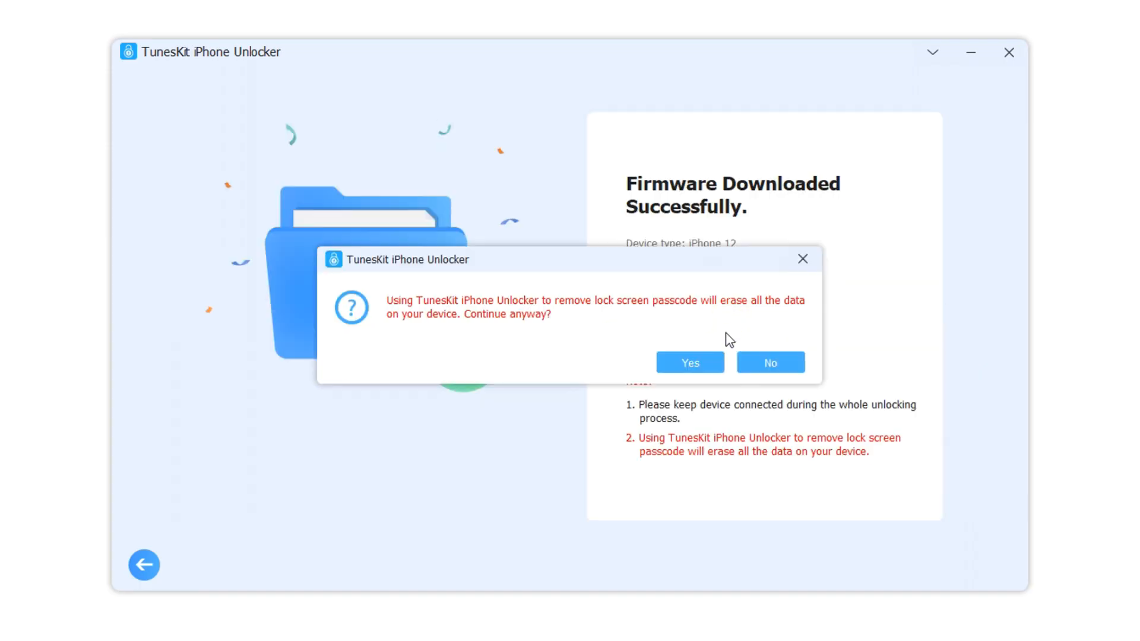
{"action": "left_click", "coordinate": [689, 362]}
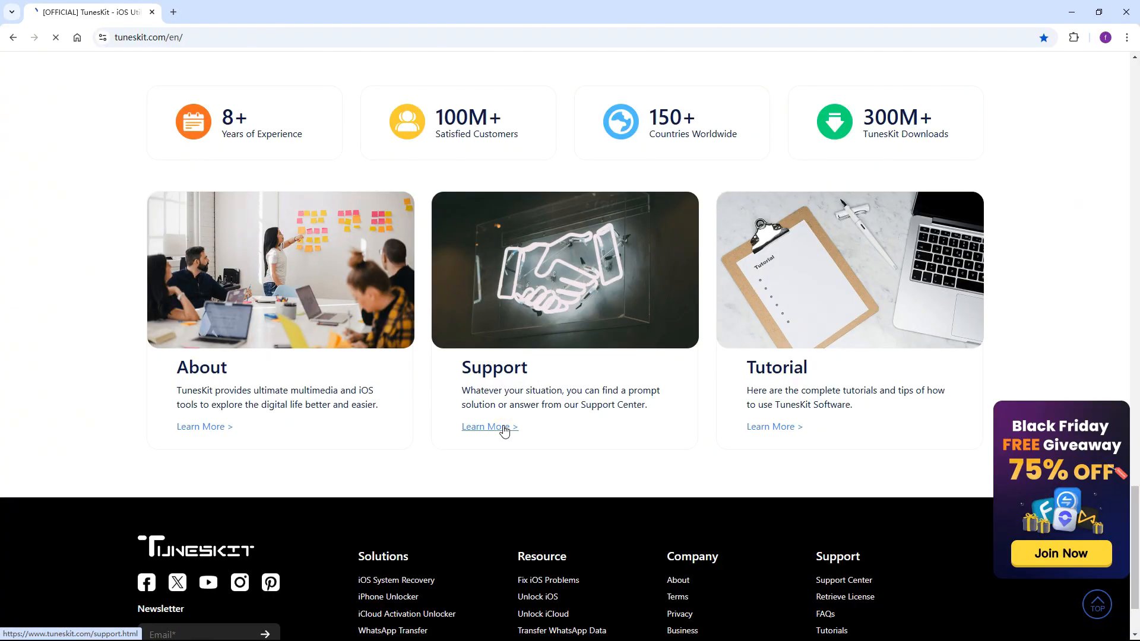
Go to the Support Center page via Learn More under Support.
{"action": "left_click", "coordinate": [487, 426]}
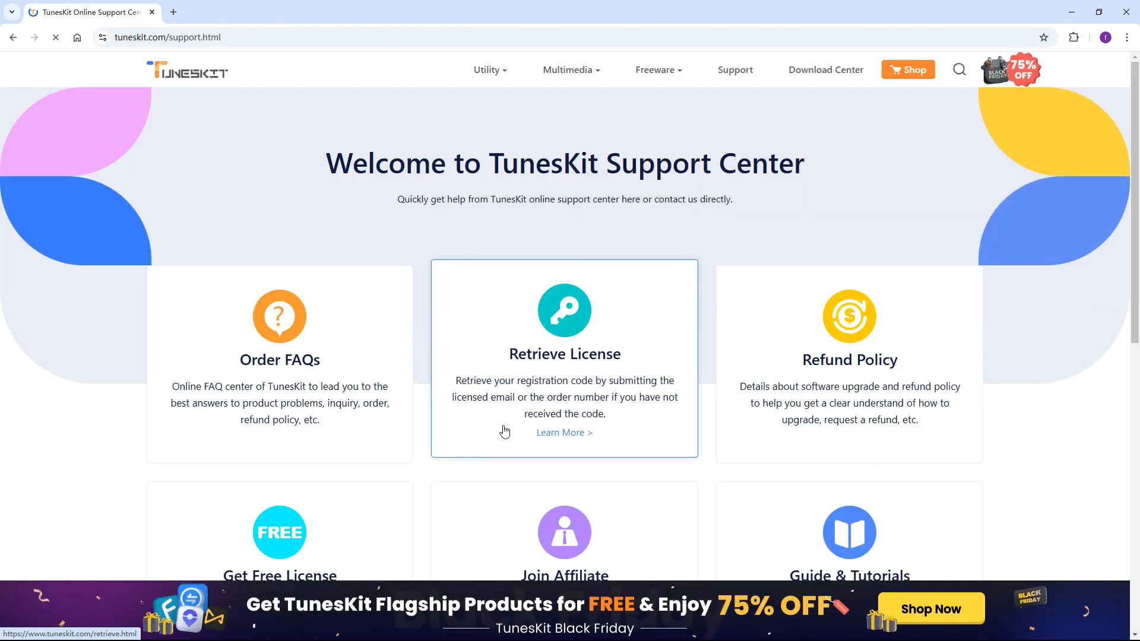